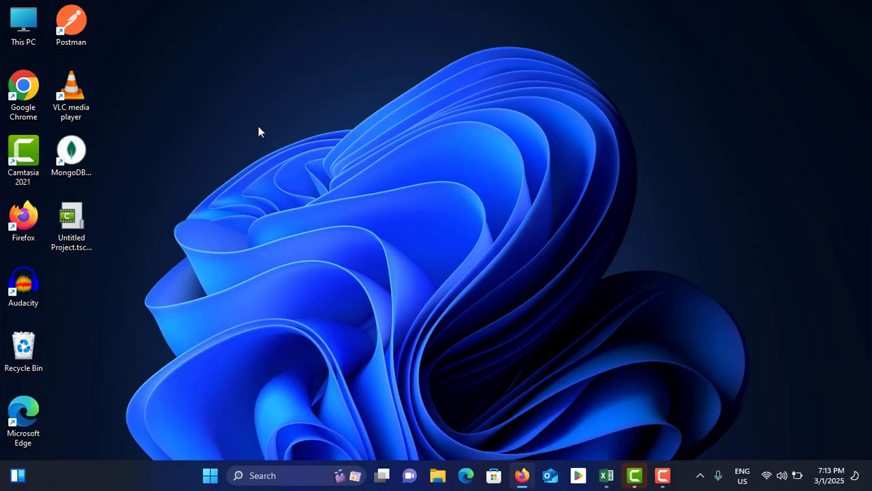
{"action": "mouse_move", "coordinate": [226, 467]}
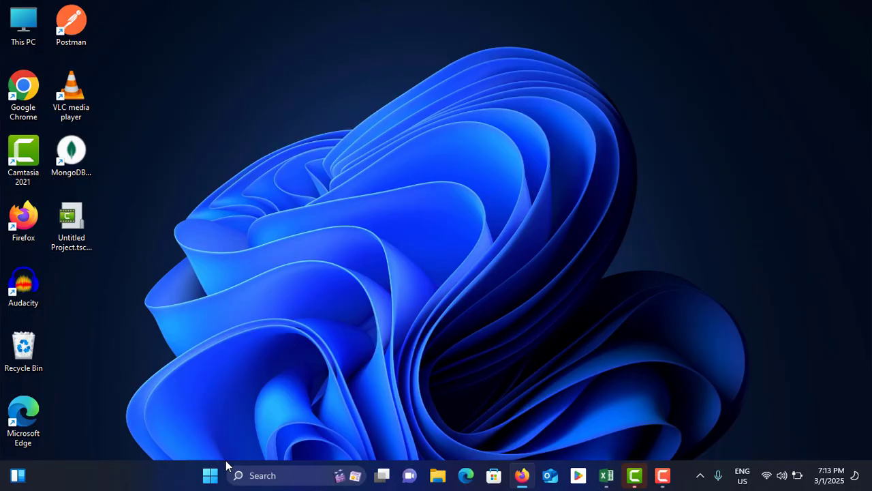
Launch Settings from Start, reach System > Activation showing Windows 11 Pro active, and choose Change product key.
{"action": "left_click", "coordinate": [210, 474]}
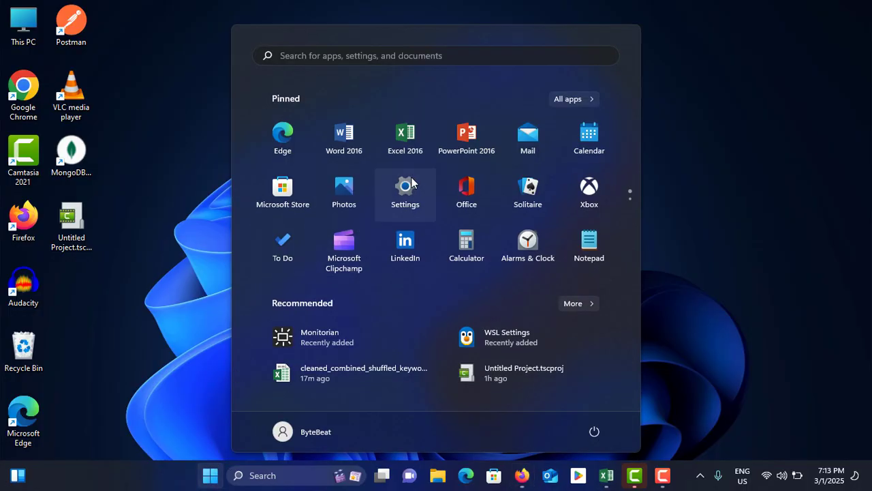
{"action": "mouse_move", "coordinate": [402, 179]}
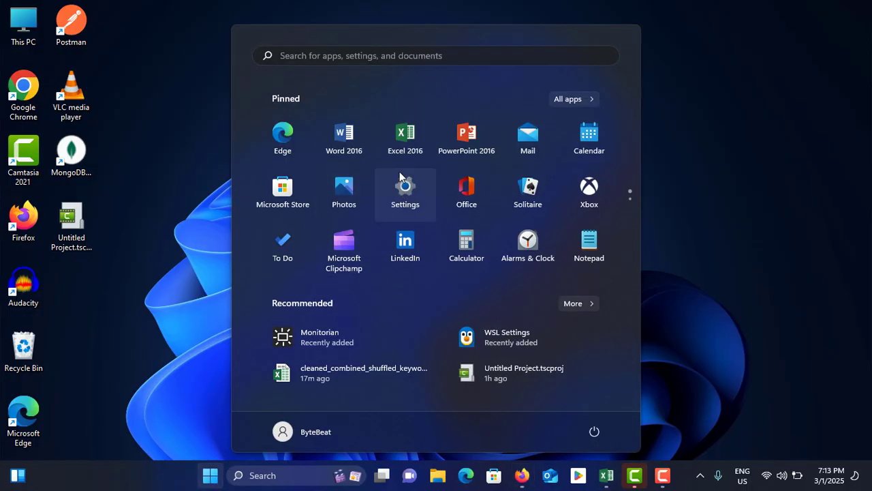
{"action": "mouse_move", "coordinate": [415, 193]}
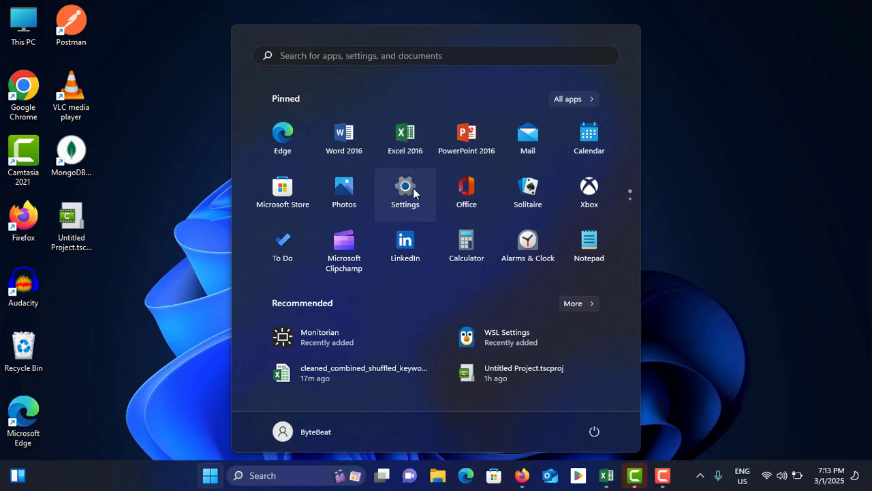
{"action": "left_click", "coordinate": [405, 193]}
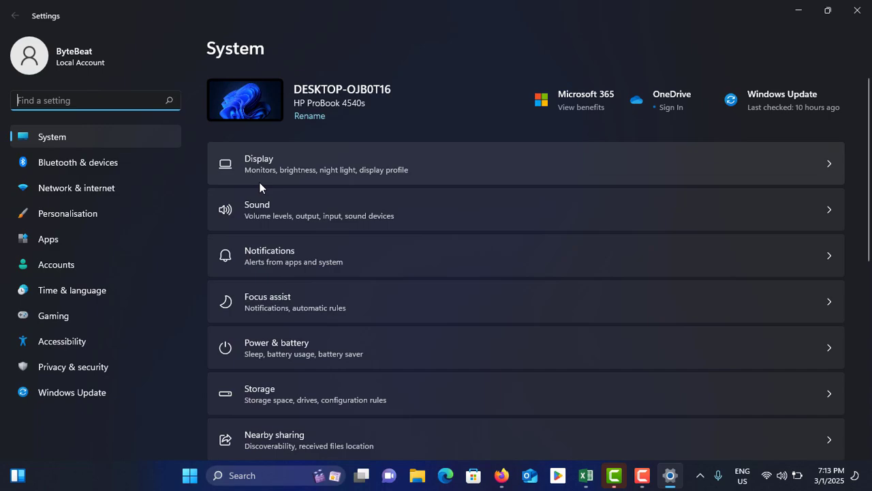
{"action": "mouse_move", "coordinate": [346, 212]}
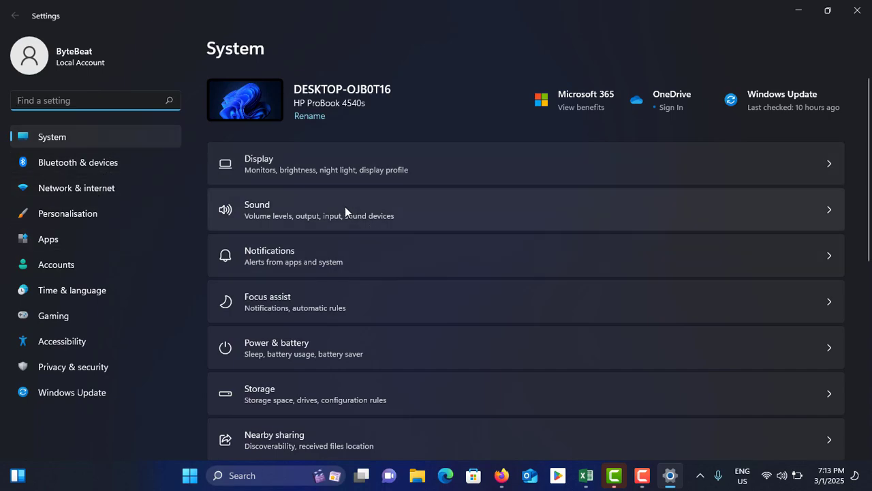
{"action": "scroll", "scroll_direction": "down", "scroll_amount": 3}
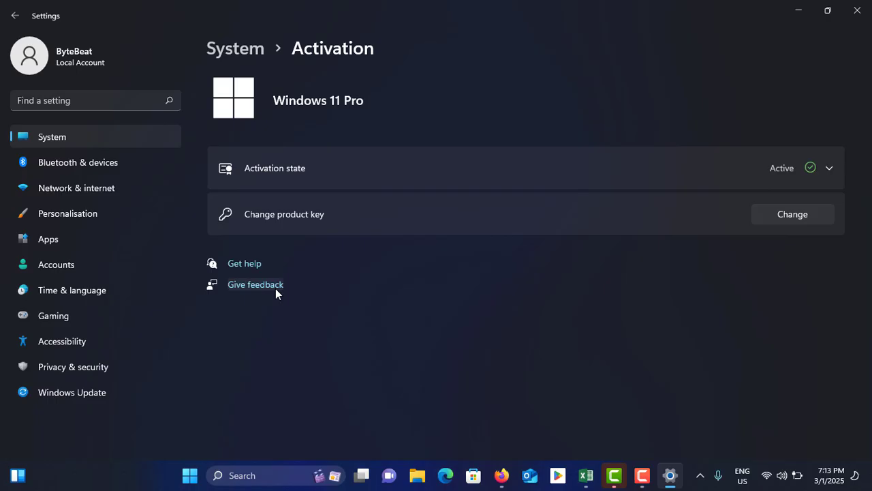
{"action": "mouse_move", "coordinate": [302, 229]}
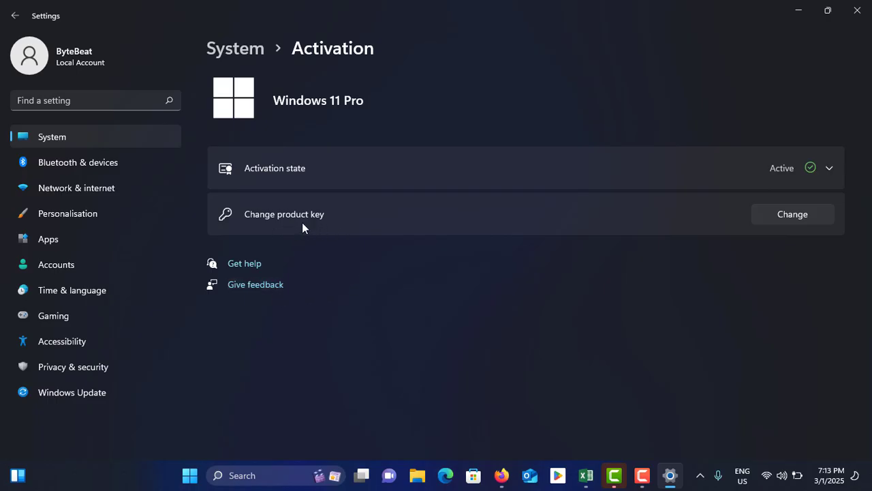
{"action": "mouse_move", "coordinate": [308, 222]}
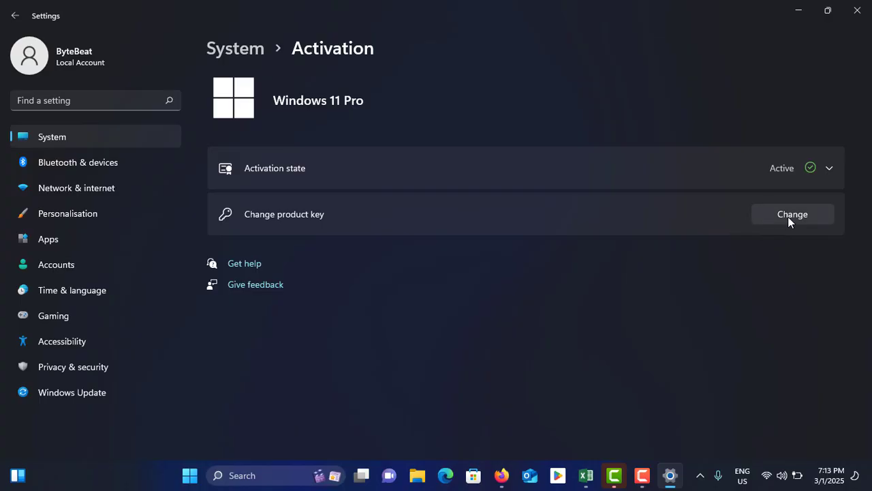
{"action": "left_click", "coordinate": [792, 213]}
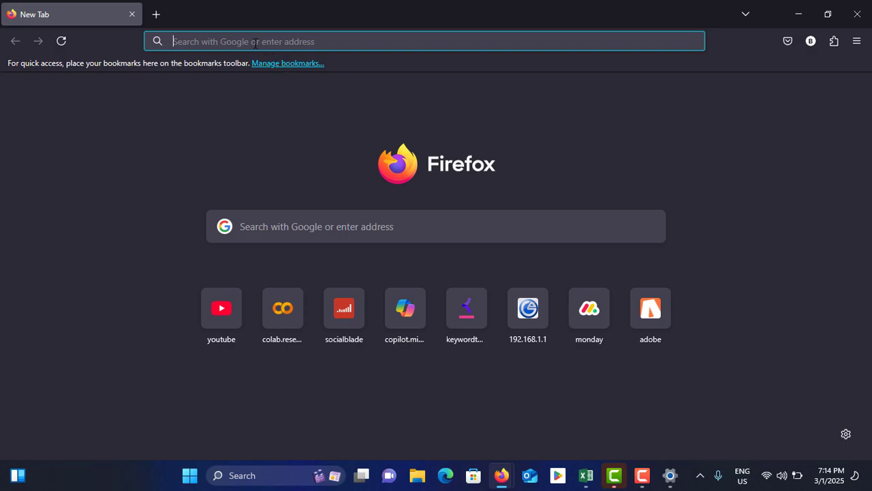
Search Google for 'windows 11 pro product key buy' and choose the sponsored RoyalCDKeys Windows 11 Pro Key result.
{"action": "left_click", "coordinate": [426, 41]}
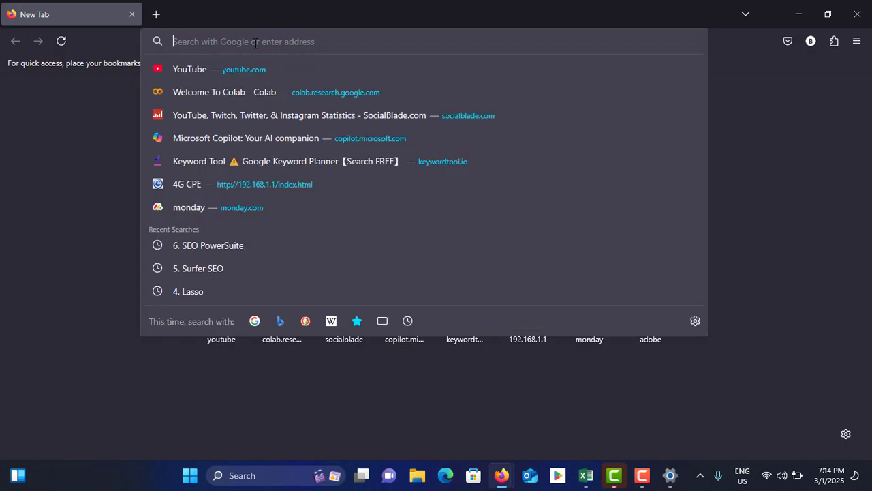
{"action": "type", "text": "windows+11+pro+product+key+"}
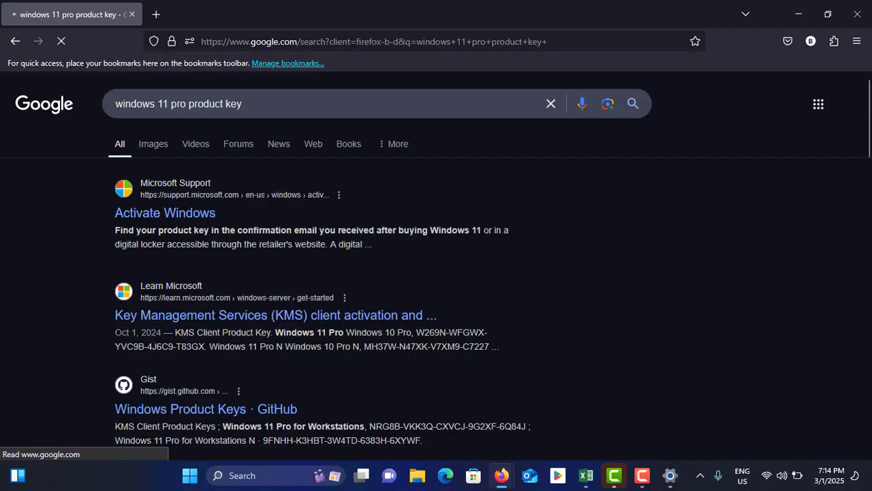
{"action": "scroll", "scroll_direction": "down", "scroll_amount": 3}
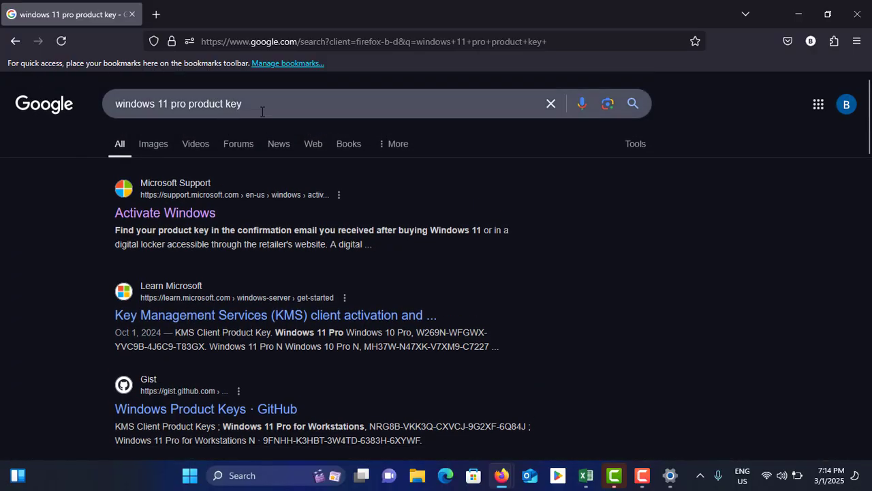
{"action": "type", "text": "buy"}
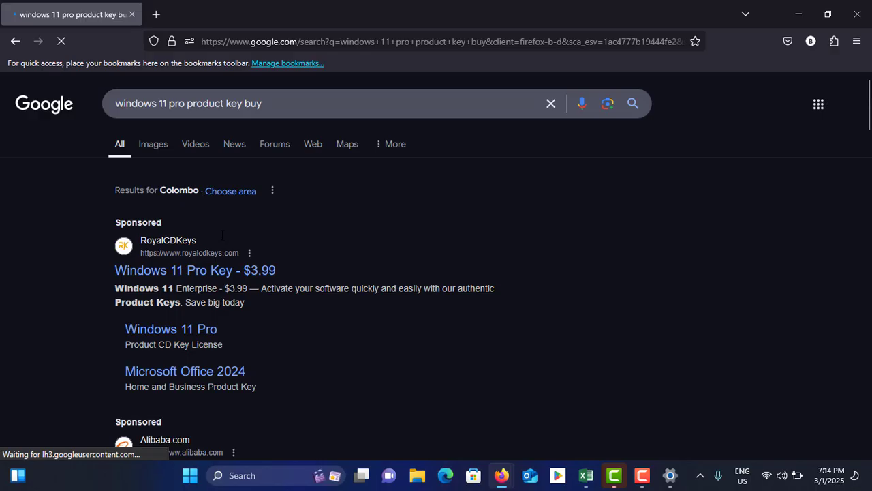
{"action": "scroll", "scroll_direction": "down", "scroll_amount": 3}
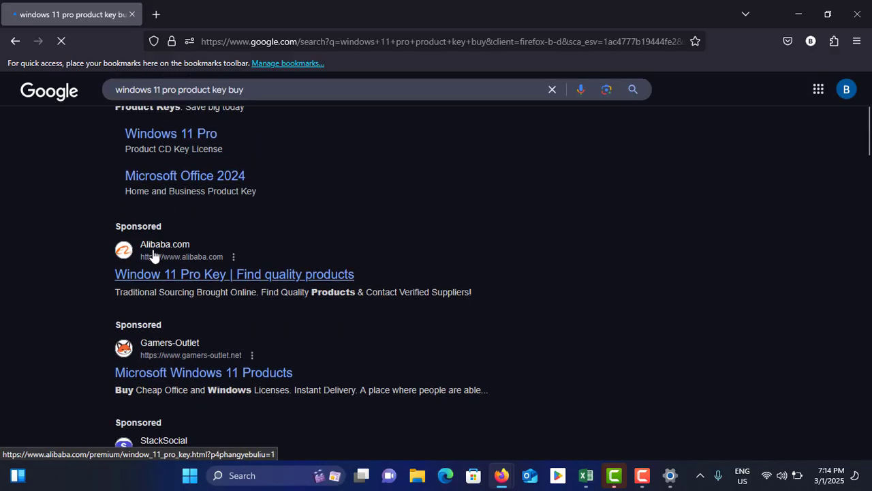
{"action": "scroll", "scroll_direction": "down", "scroll_amount": 3}
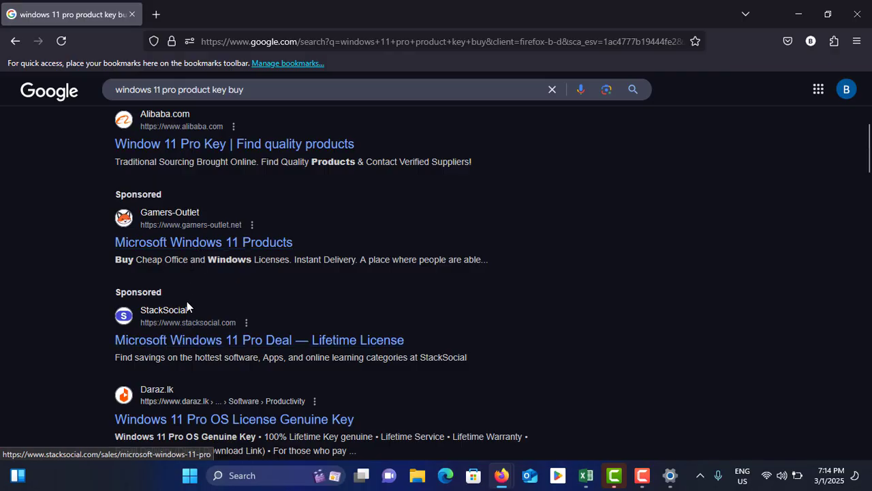
{"action": "scroll", "scroll_direction": "up", "scroll_amount": 3}
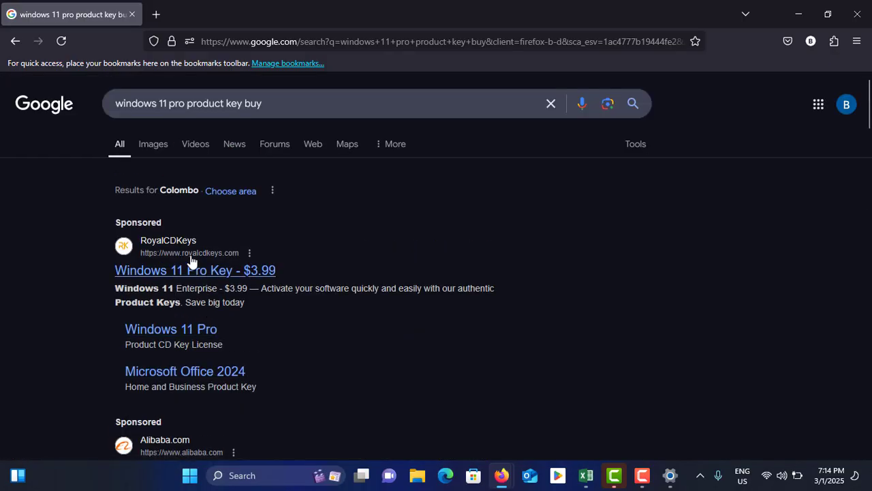
{"action": "mouse_move", "coordinate": [254, 270]}
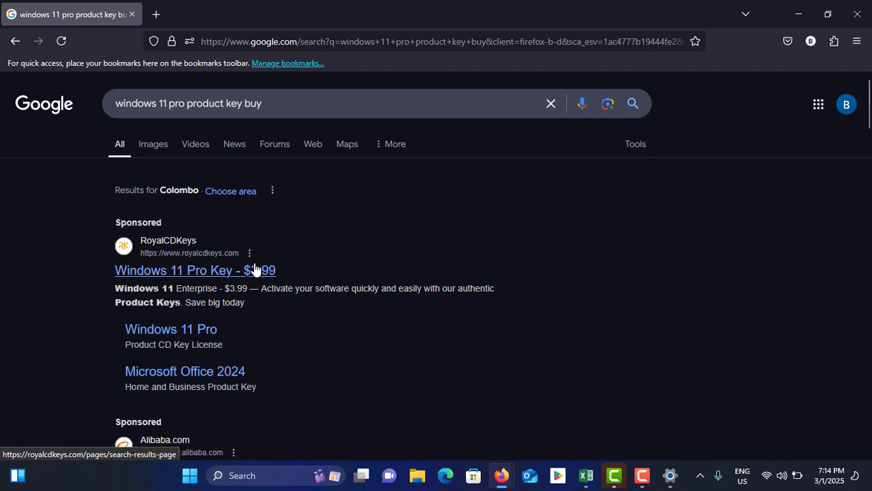
{"action": "left_click", "coordinate": [195, 270]}
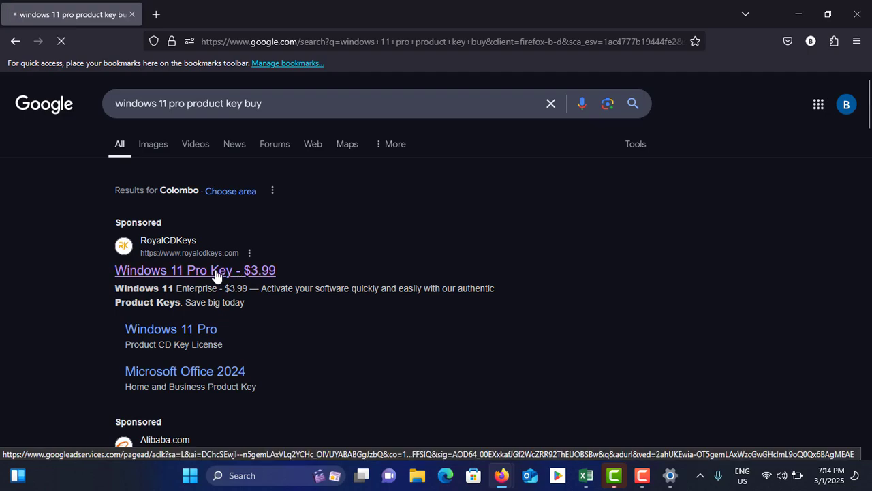
Browse the RoyalCDKeys software results, including Windows 11 Pro Retail CD Key at Rs 1,378.33 LKR.
{"action": "left_click", "coordinate": [195, 270]}
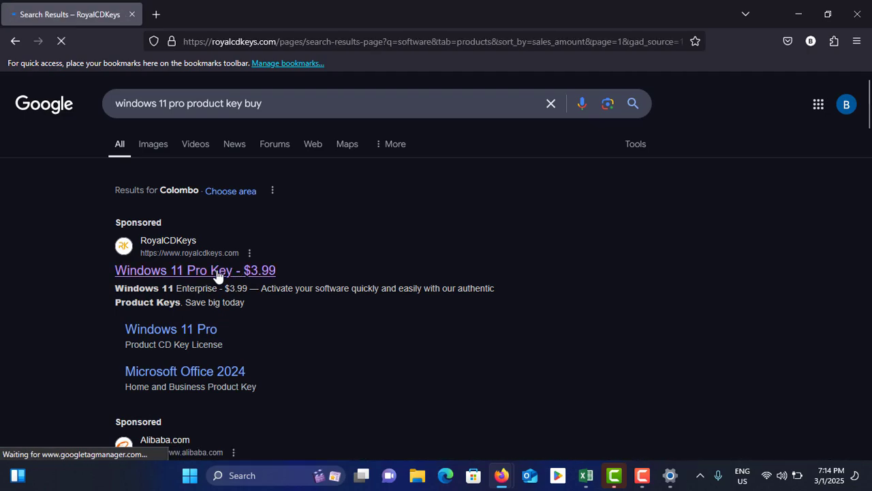
{"action": "left_click", "coordinate": [195, 270]}
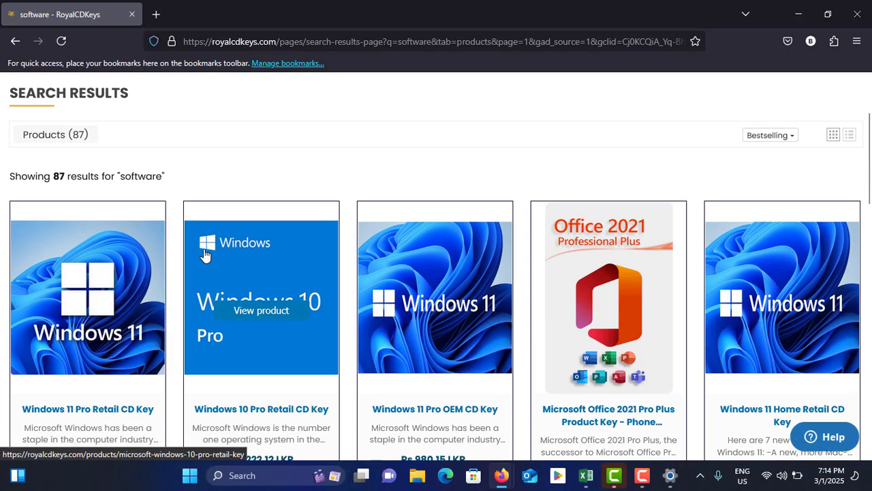
{"action": "scroll", "scroll_direction": "down", "scroll_amount": 3}
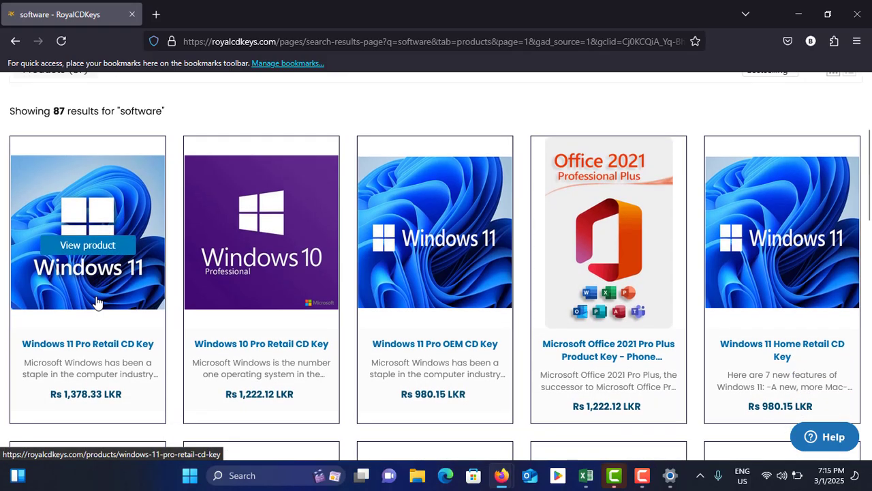
{"action": "mouse_move", "coordinate": [121, 354]}
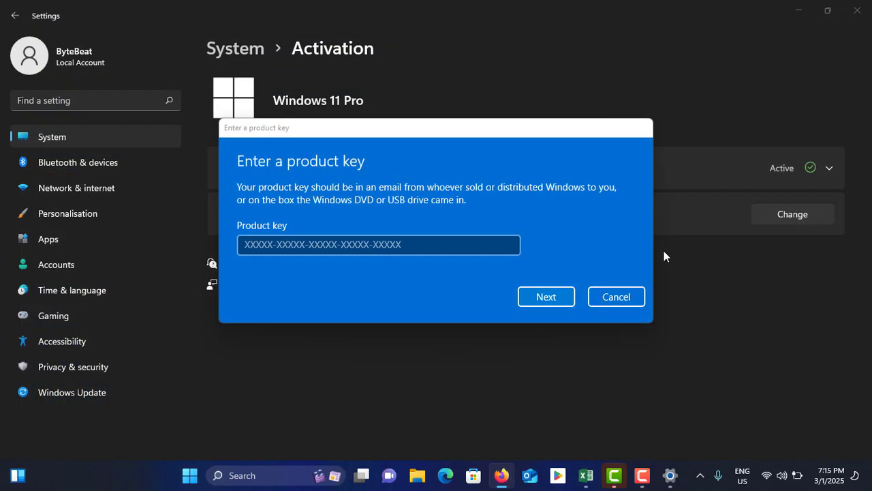
Cancel the Enter a product key dialog and navigate back from Activation to the System overview.
{"action": "left_click", "coordinate": [616, 297]}
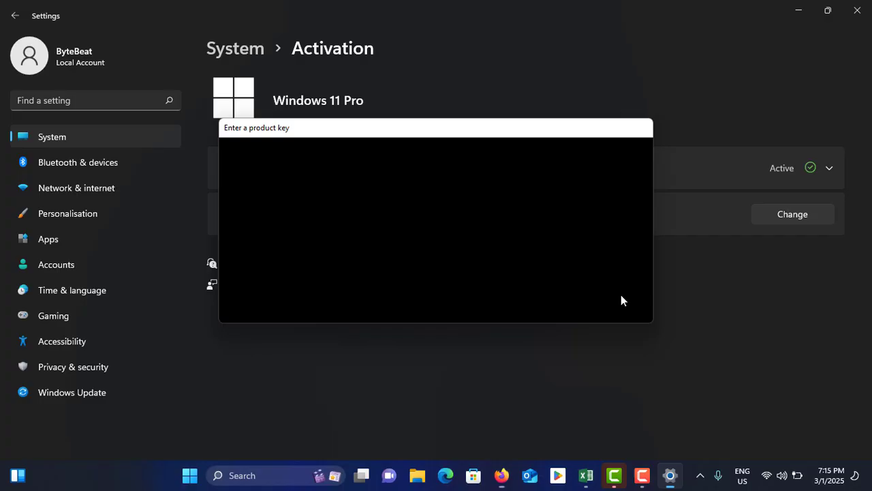
{"action": "left_click", "coordinate": [15, 15]}
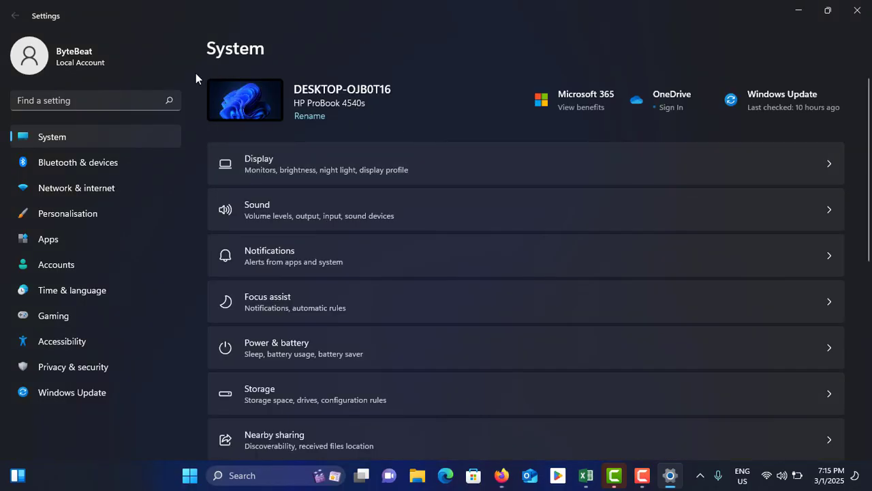
{"action": "scroll", "scroll_direction": "down", "scroll_amount": 3}
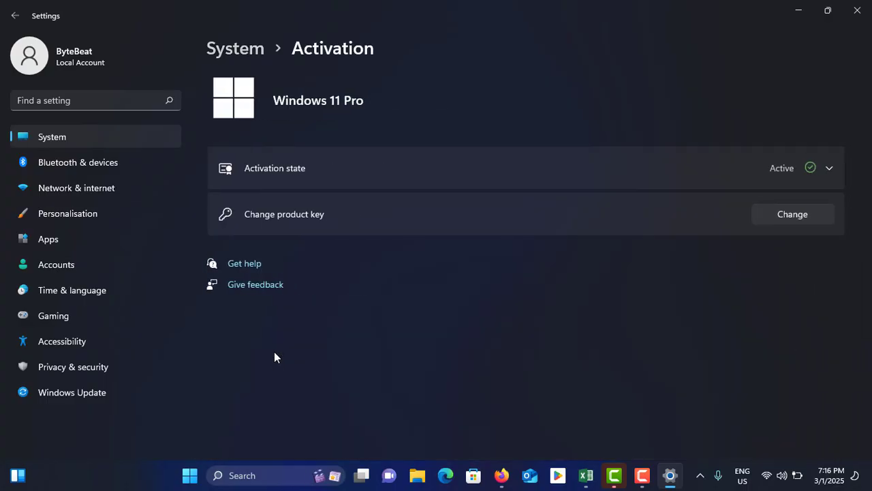
{"action": "mouse_move", "coordinate": [455, 272]}
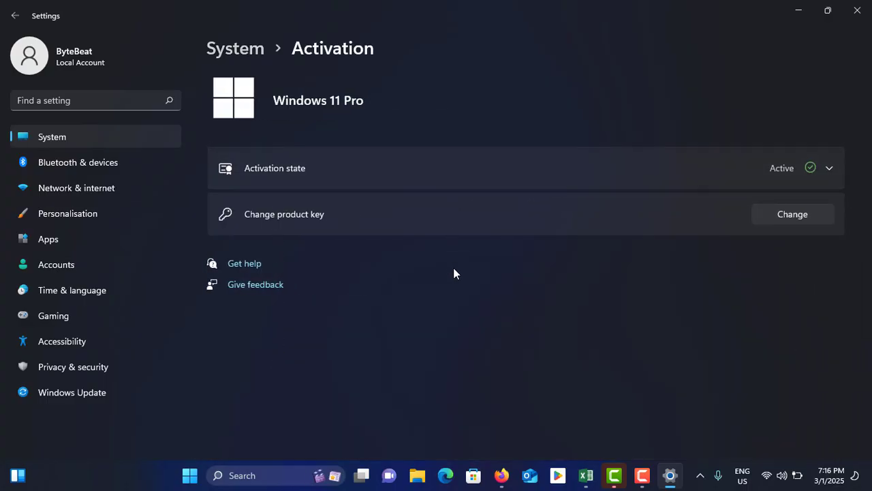
{"action": "mouse_move", "coordinate": [439, 266]}
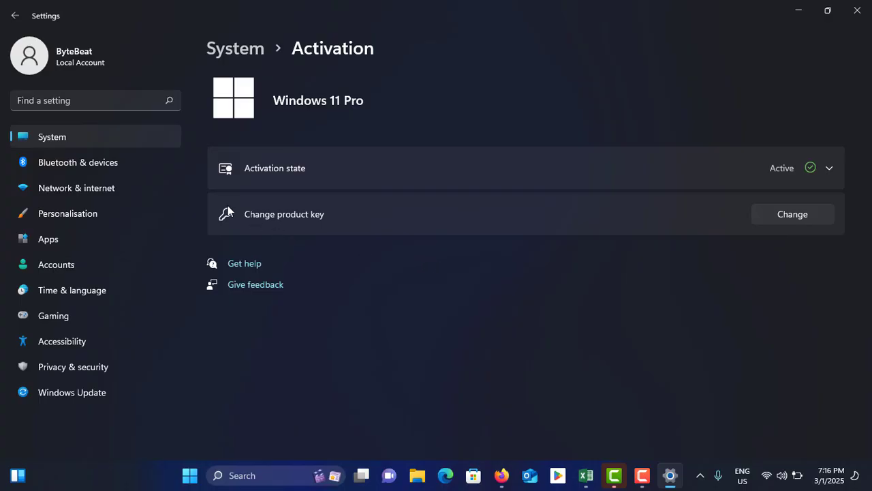
{"action": "left_click", "coordinate": [15, 15]}
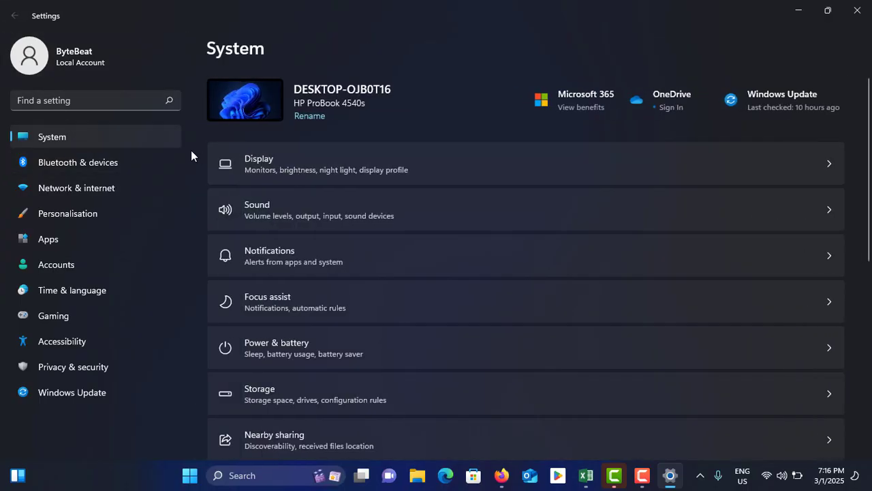
{"action": "mouse_move", "coordinate": [171, 210]}
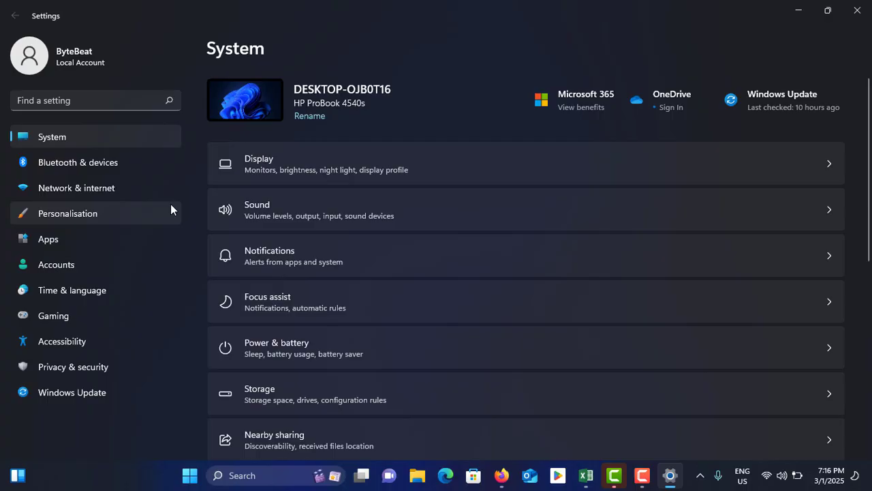
Return to Activation and expand the activation state showing activation via the organisation's activation service.
{"action": "scroll", "scroll_direction": "down", "scroll_amount": 3}
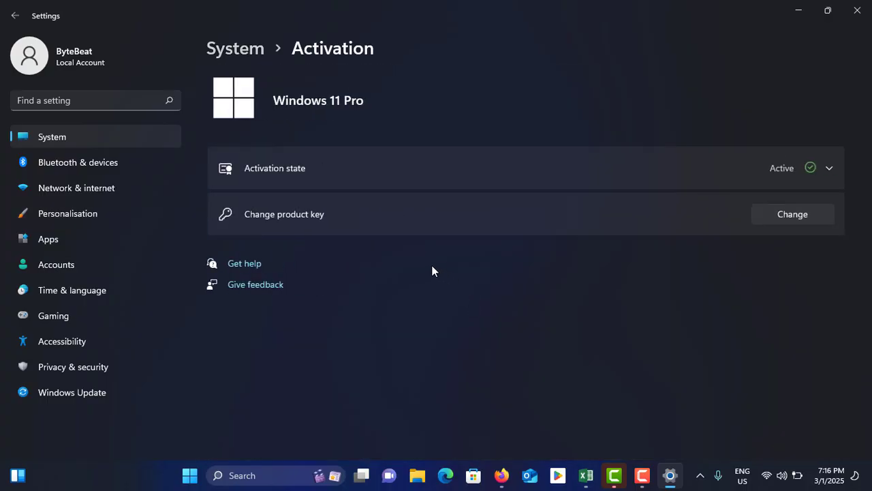
{"action": "left_click", "coordinate": [829, 168]}
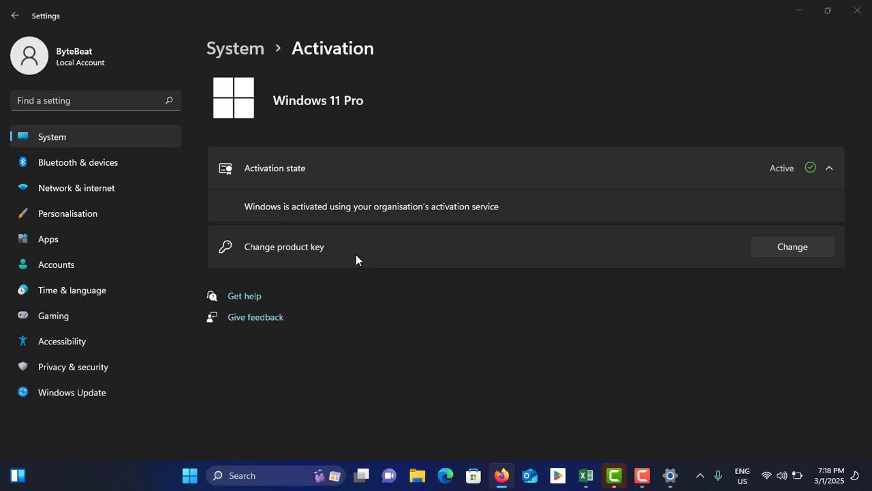
{"action": "mouse_move", "coordinate": [361, 259]}
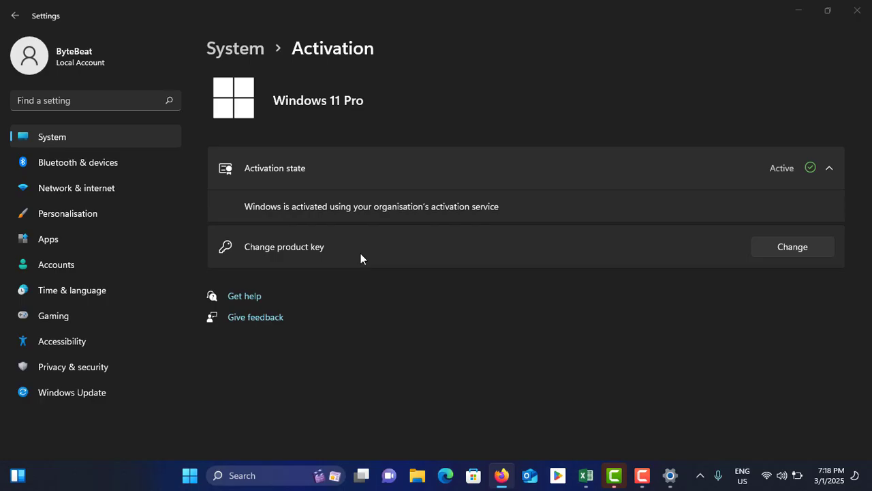
{"action": "mouse_move", "coordinate": [344, 143]}
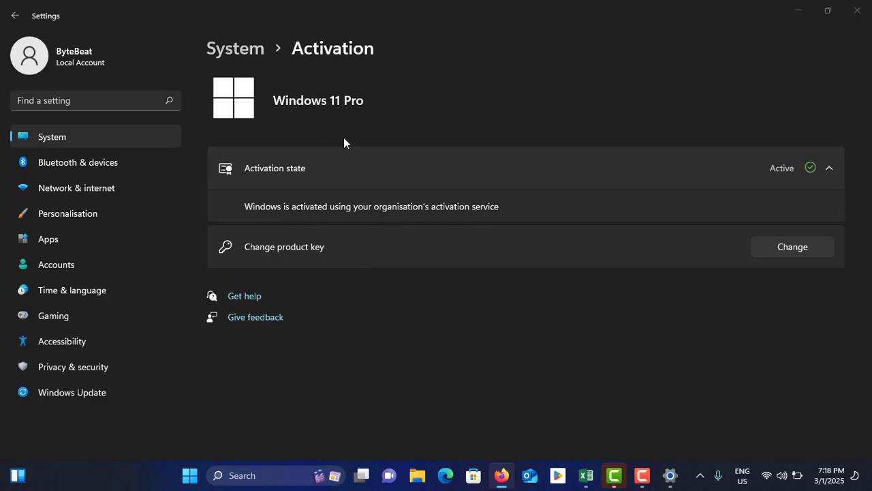
{"action": "mouse_move", "coordinate": [362, 204]}
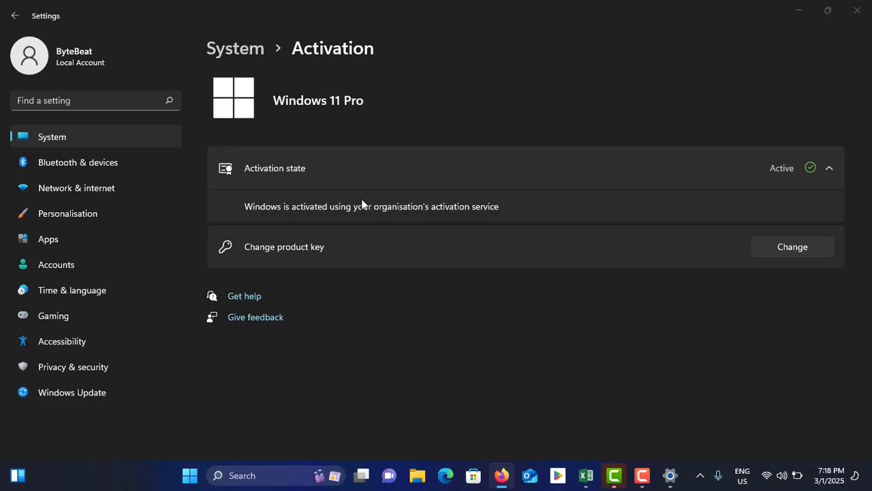
{"action": "mouse_move", "coordinate": [382, 281]}
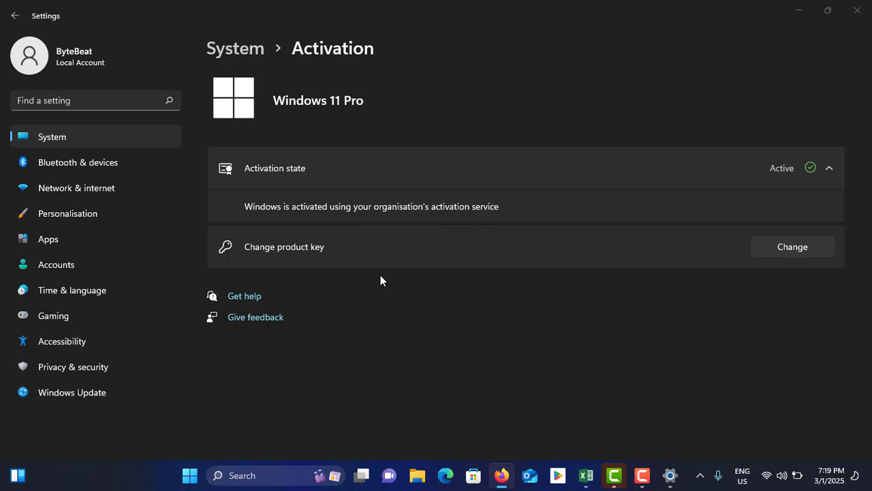